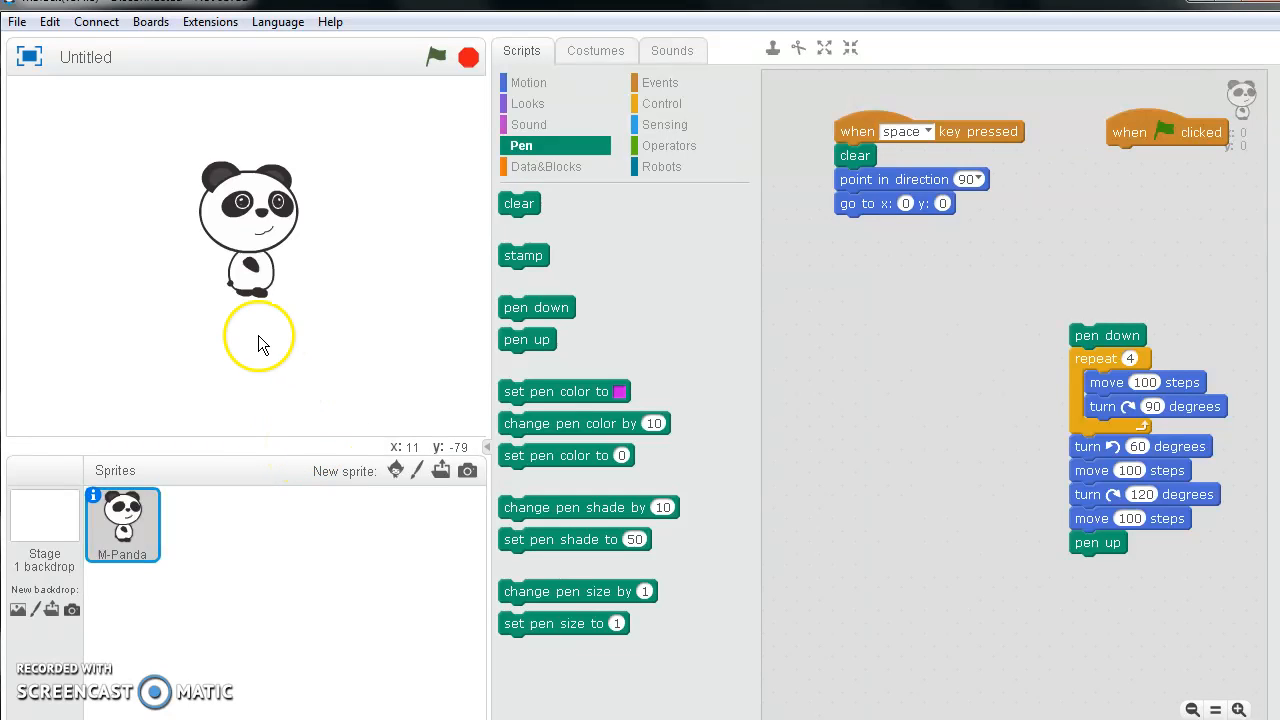
# Drag a second 'when green flag clicked' hat block from Events into the workspace
pyautogui.click(519, 203)
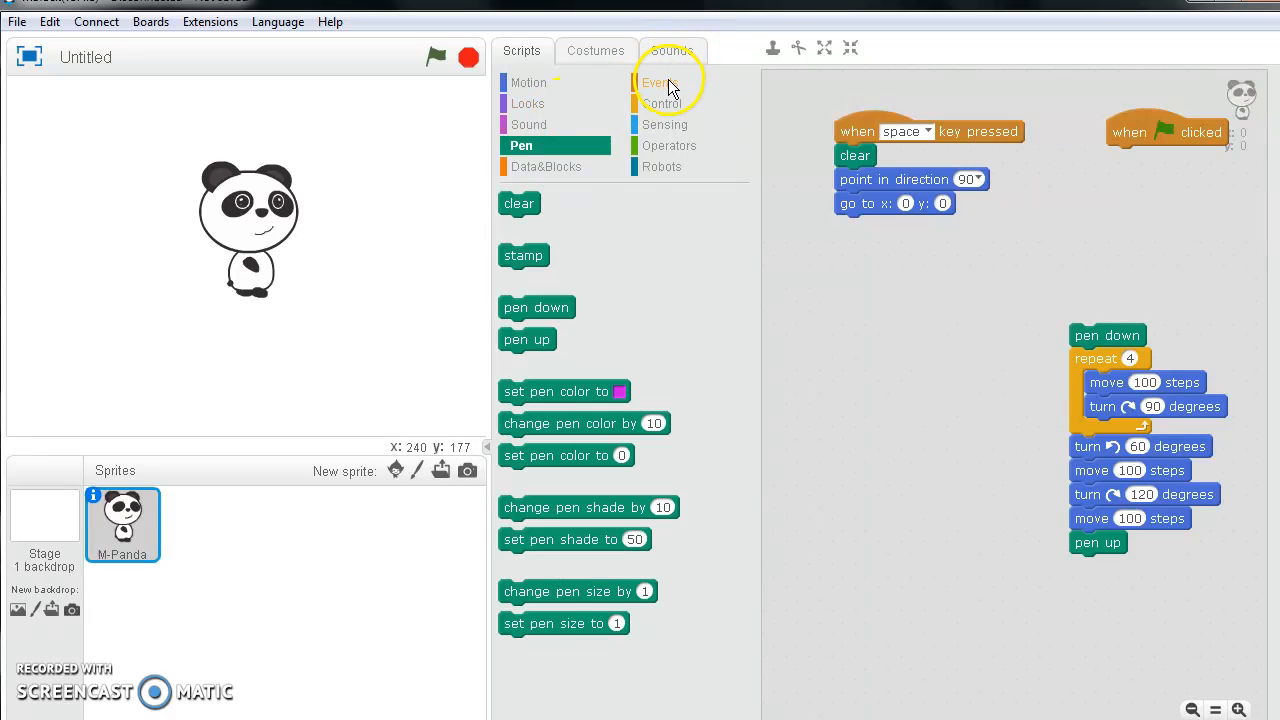
pyautogui.click(658, 82)
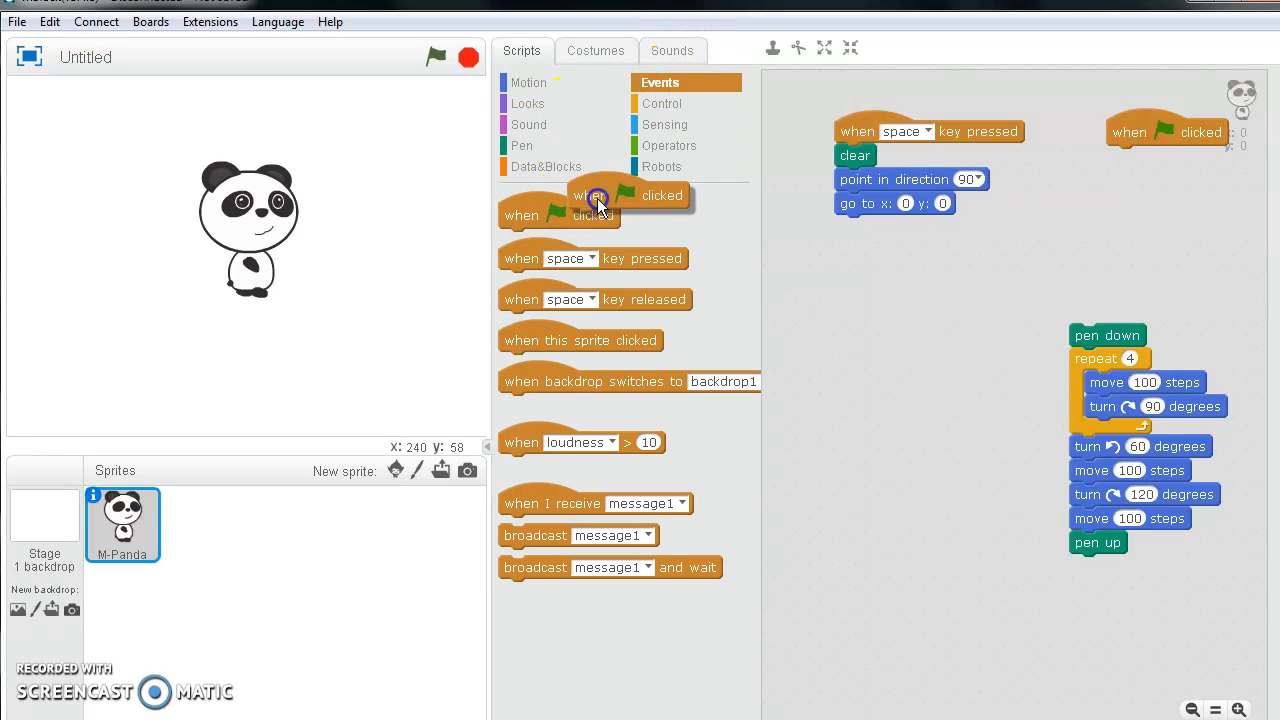
pyautogui.moveTo(595, 195); pyautogui.dragTo(875, 310)
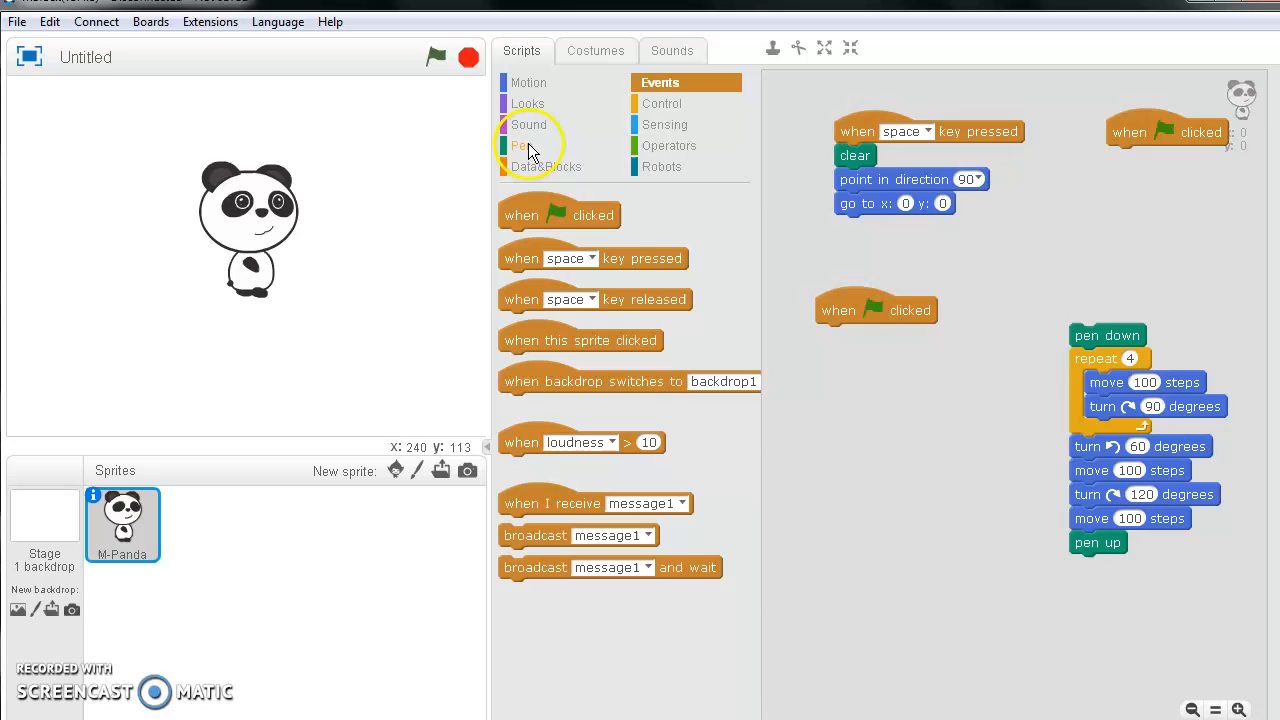
# Attach a Pen 'pen down' block under the green-flag hat, ready for the repeat loop
pyautogui.click(520, 145)
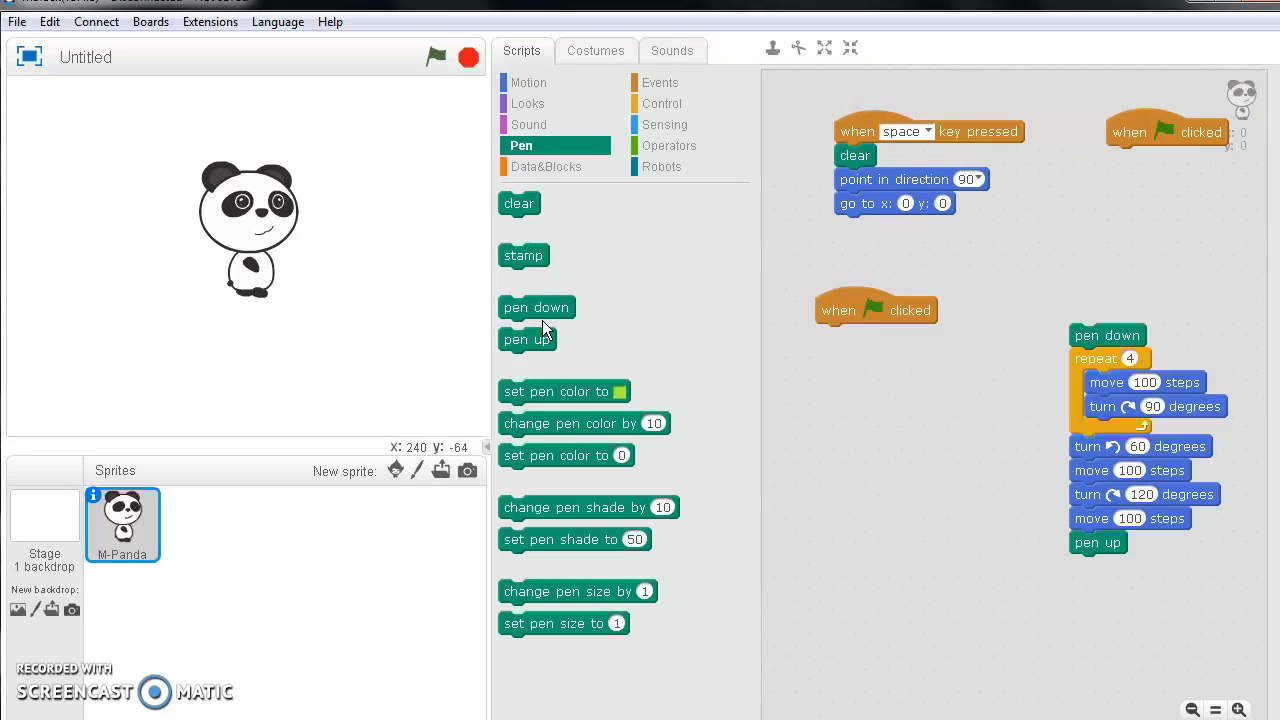
pyautogui.moveTo(536, 307); pyautogui.dragTo(835, 347)
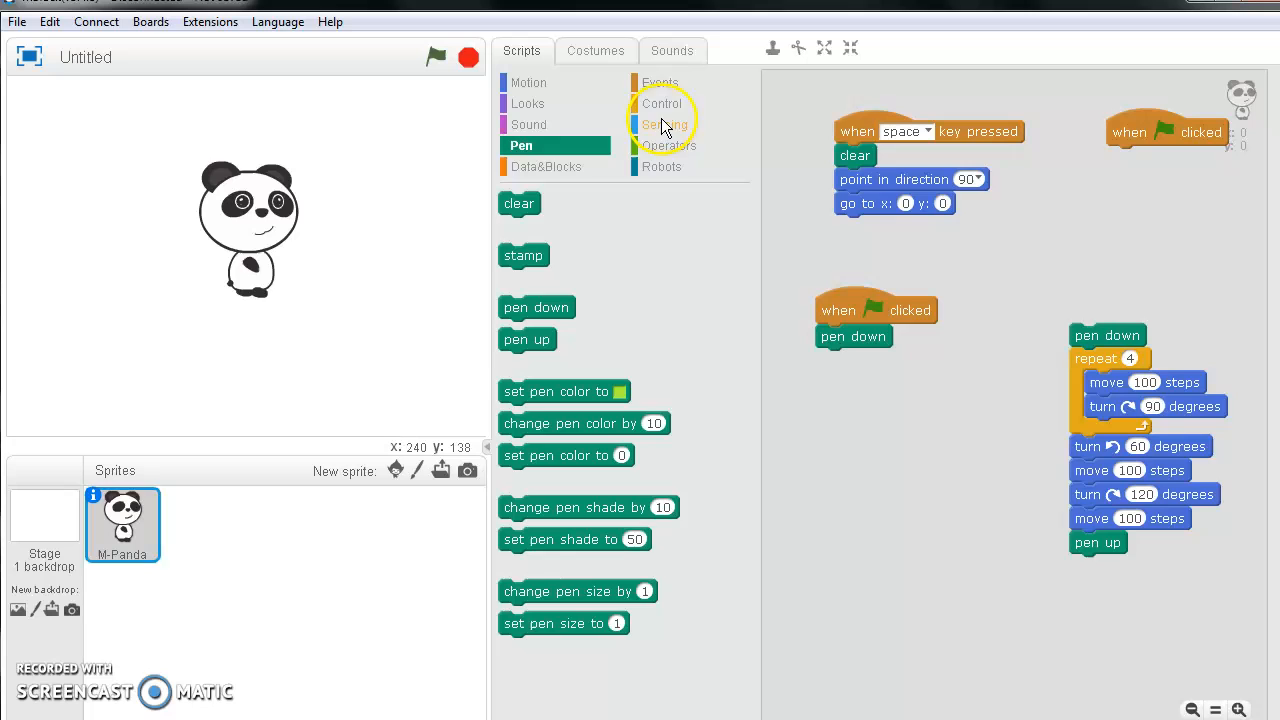
pyautogui.click(662, 103)
pyautogui.write('4')
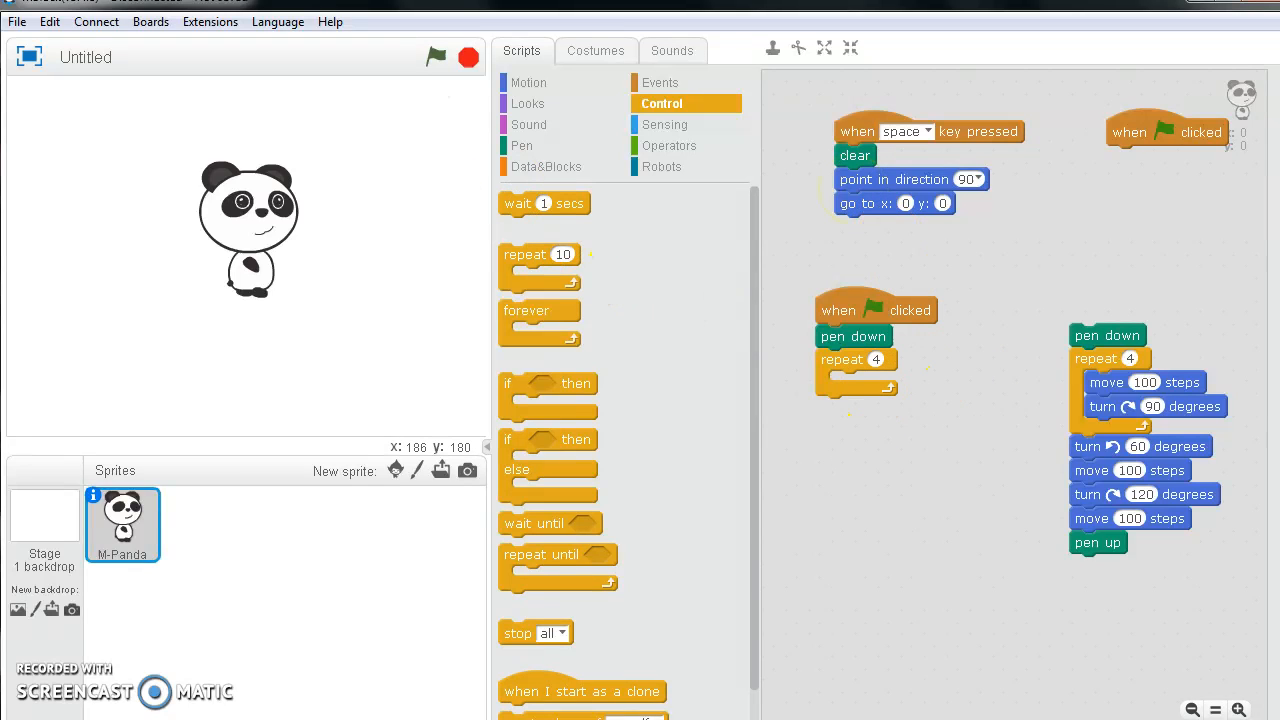
# Place a Motion 'move steps' block inside the repeat 4 loop
pyautogui.click(529, 82)
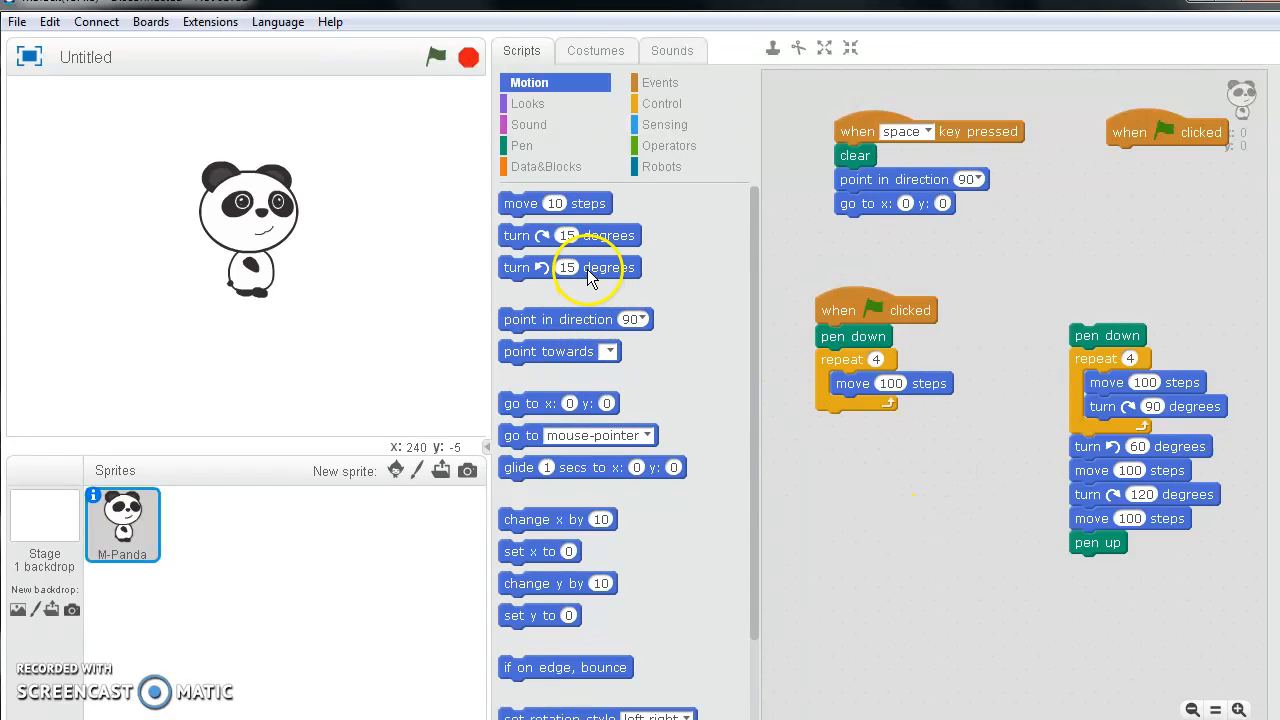
pyautogui.moveTo(568, 267); pyautogui.dragTo(688, 277)
pyautogui.write('90')
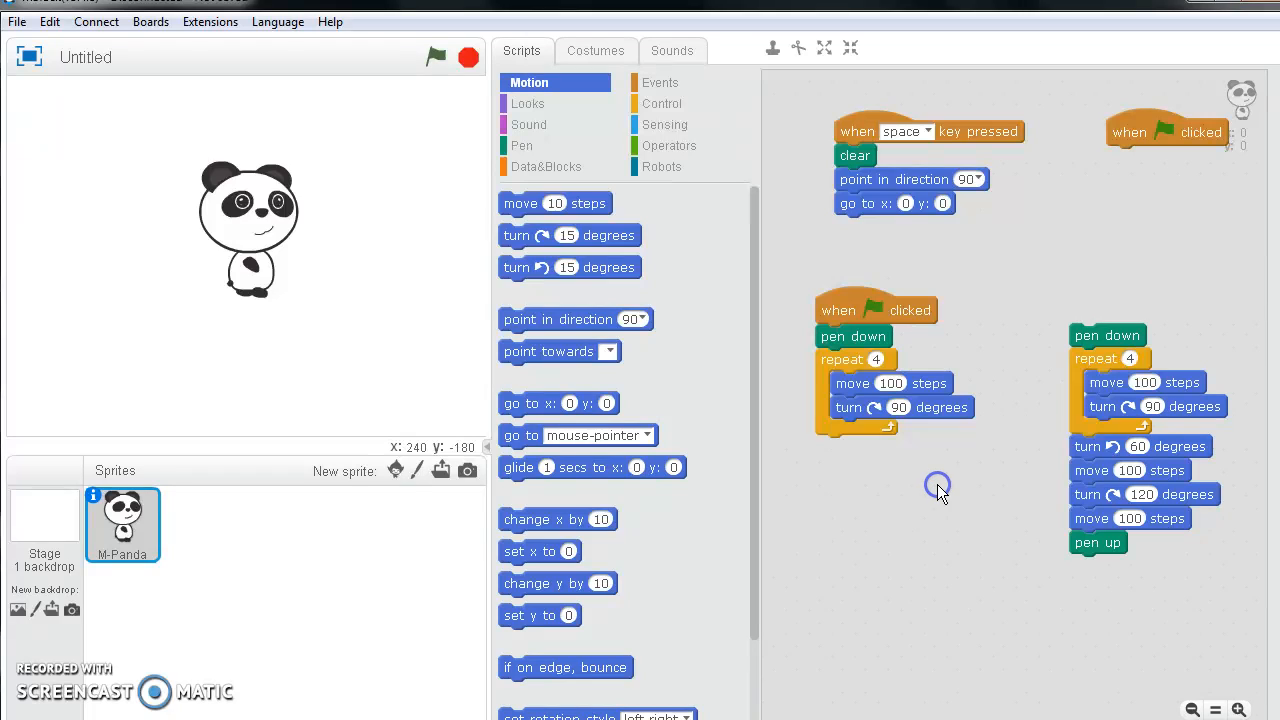
pyautogui.moveTo(985, 442)
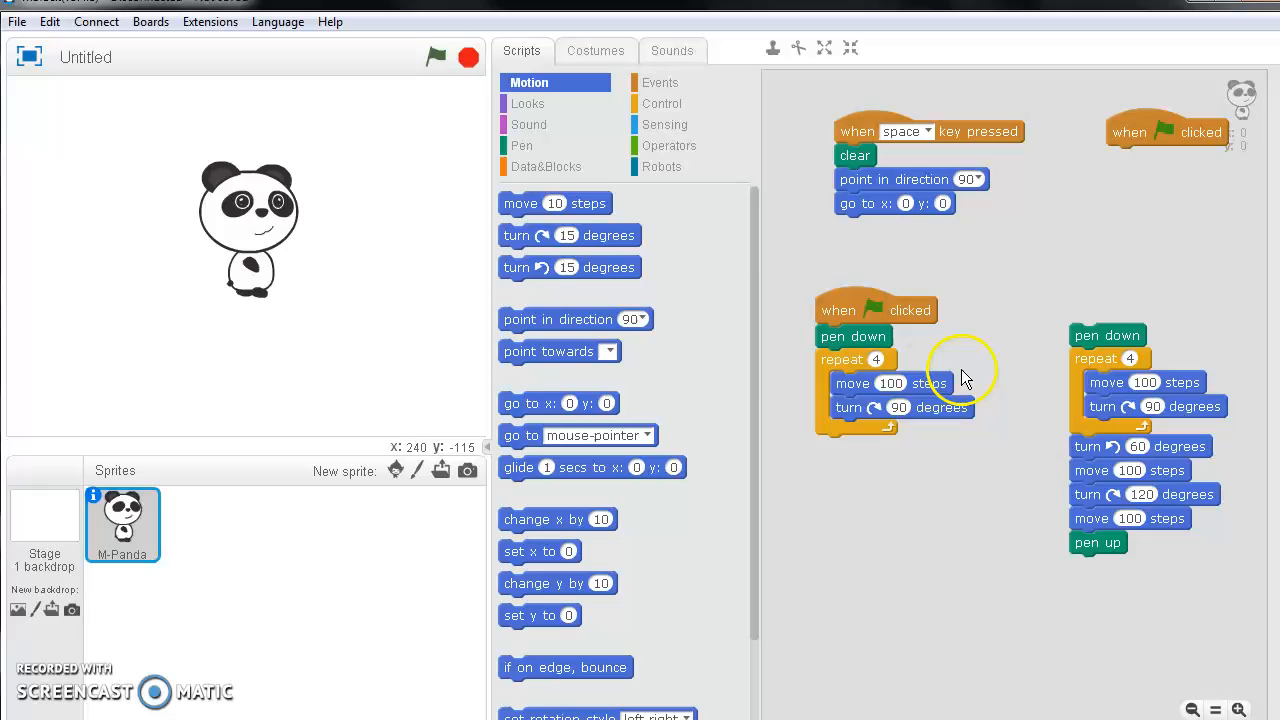
# Run the green-flag script to draw a square, then attach a left turn block after the loop
pyautogui.click(437, 55)
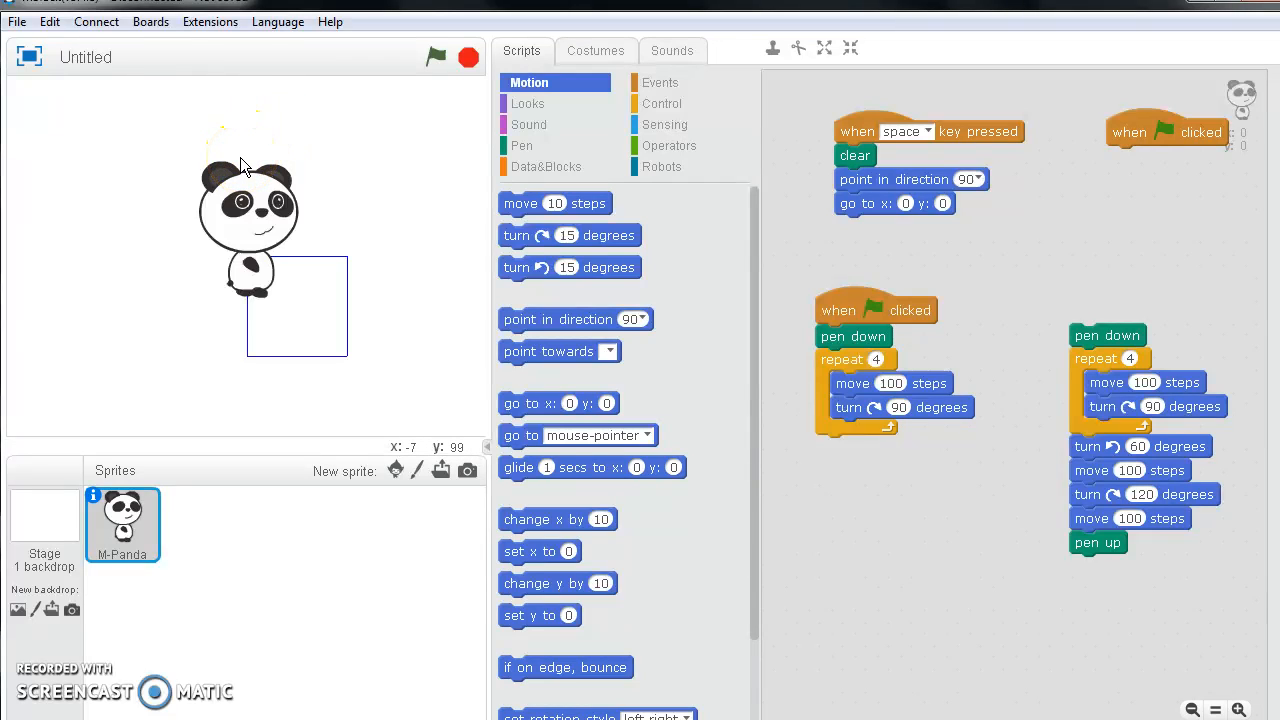
pyautogui.moveTo(245, 165); pyautogui.dragTo(255, 262)
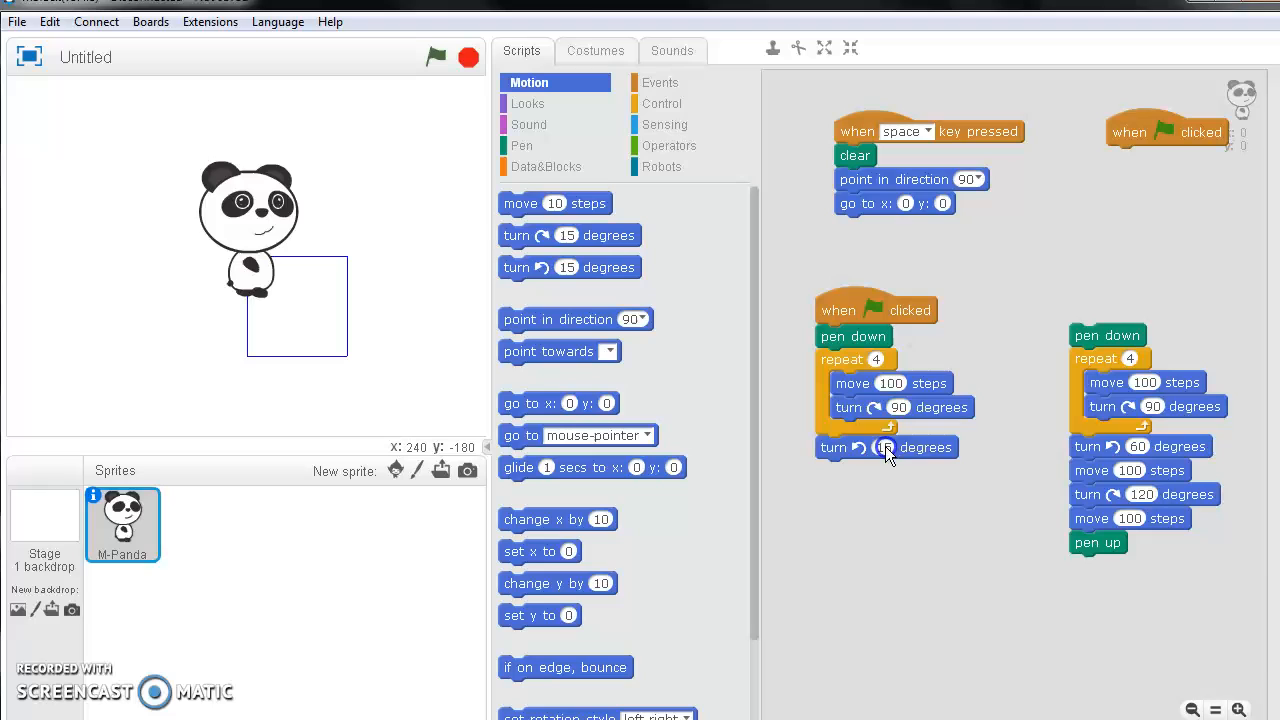
# Set the counterclockwise turn after the loop to 60 degrees
pyautogui.click(885, 447)
pyautogui.write('60')
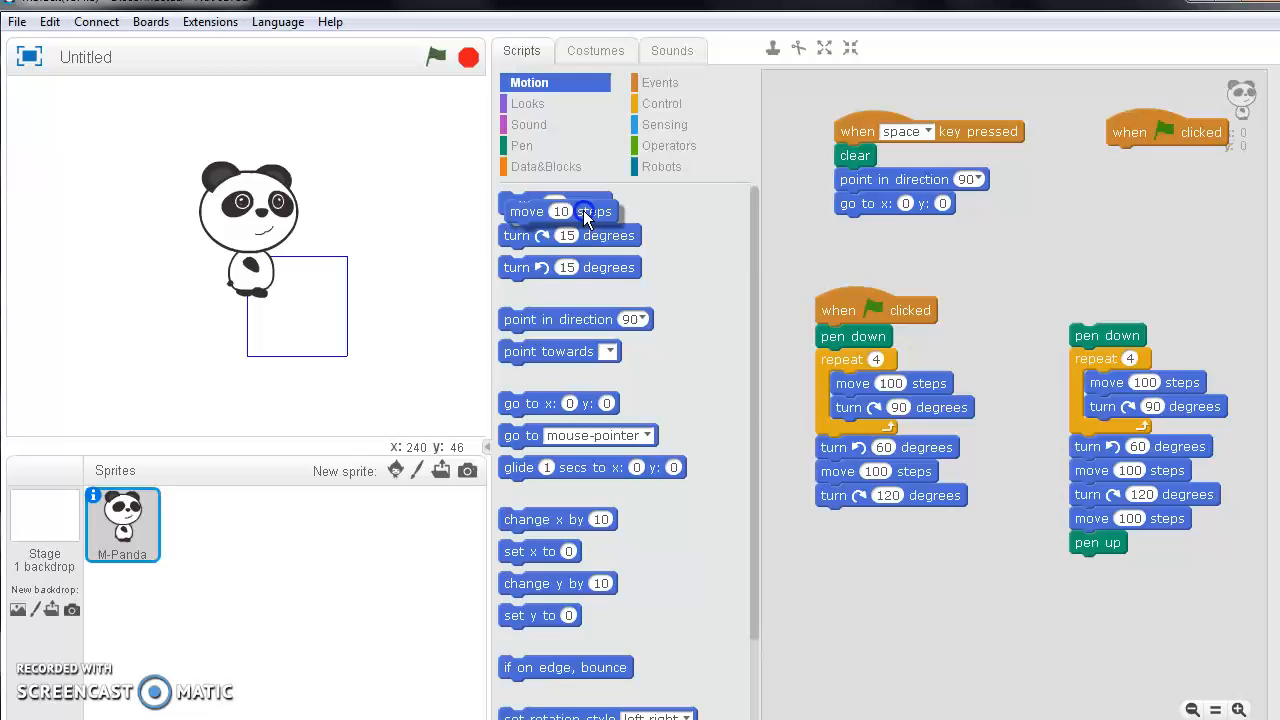
# Add a final 'move 100 steps' block after the 120-degree turn
pyautogui.moveTo(555, 211); pyautogui.dragTo(837, 523)
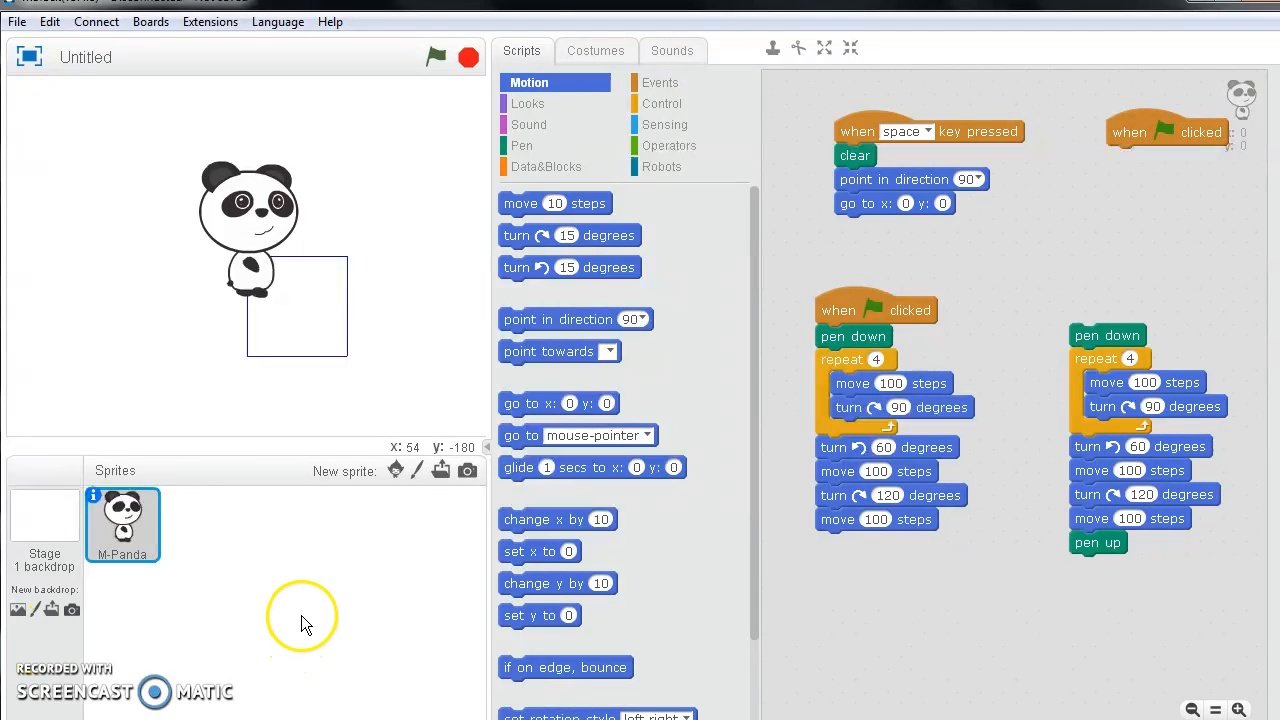
pyautogui.click(122, 524)
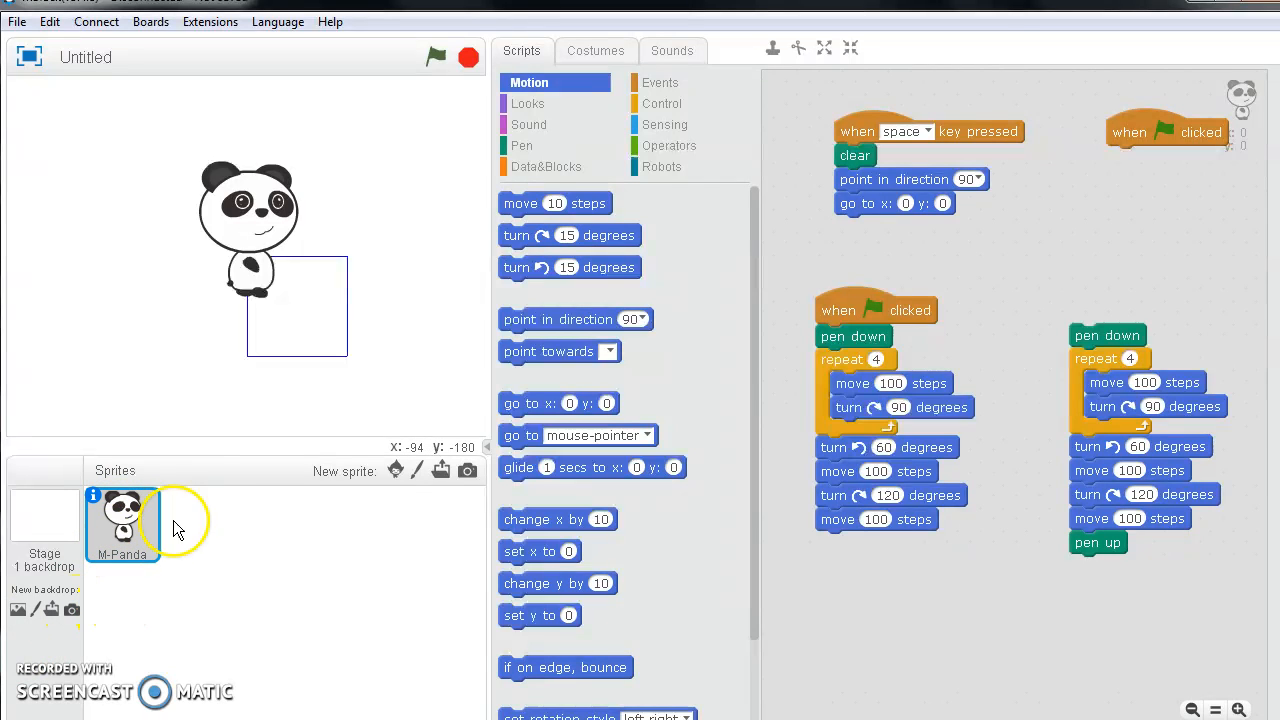
pyautogui.moveTo(415, 55)
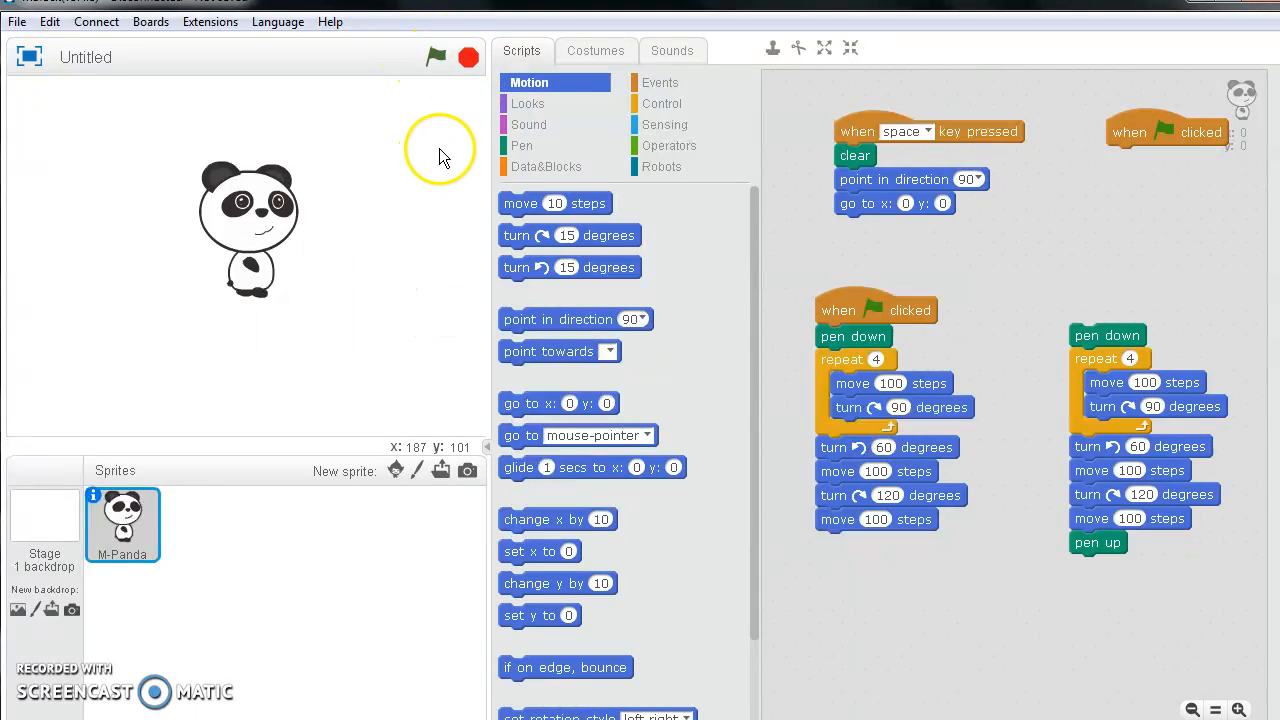
# Run the script to draw the square-and-triangle house, then stop it
pyautogui.click(435, 56)
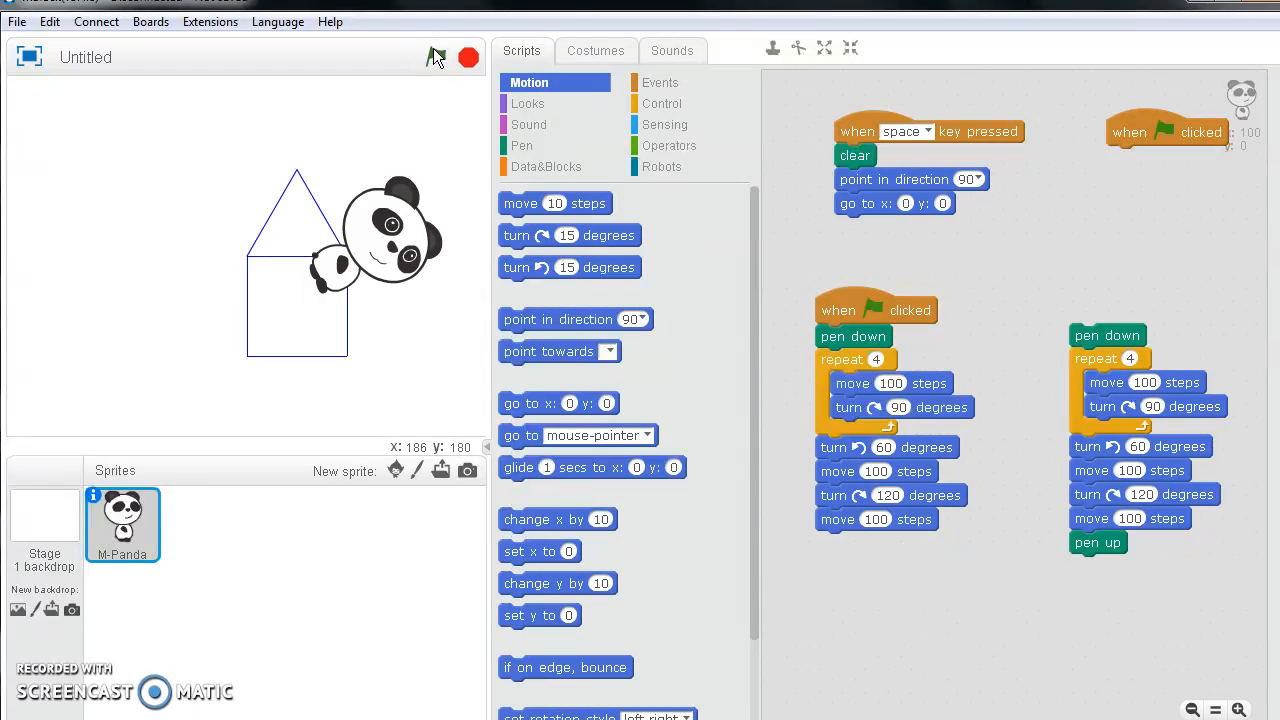
pyautogui.moveTo(420, 50)
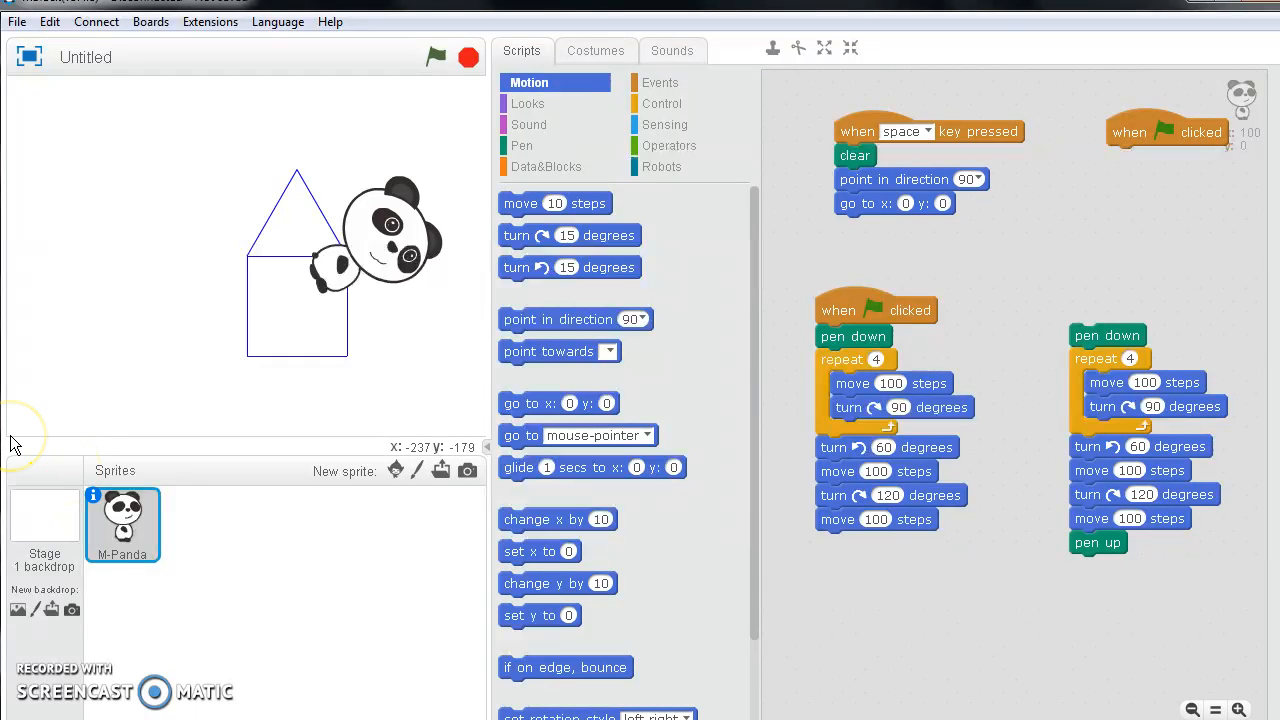
pyautogui.moveTo(230, 515)
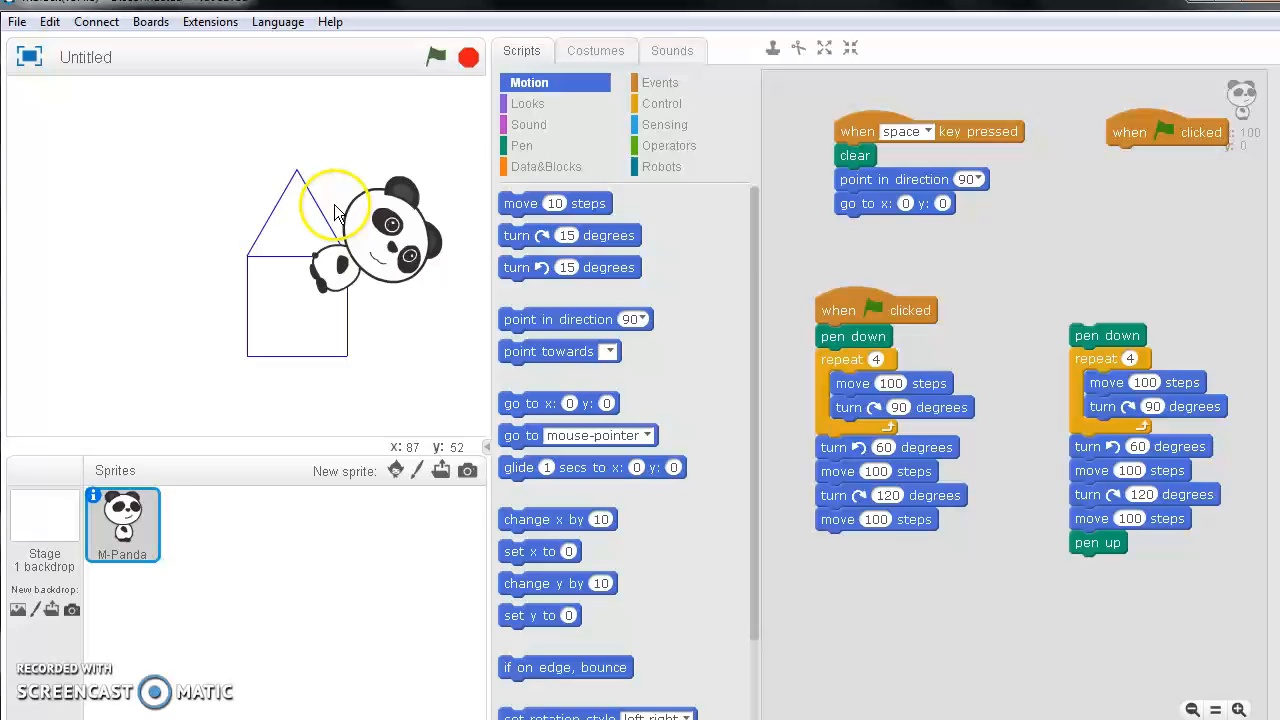
pyautogui.click(467, 57)
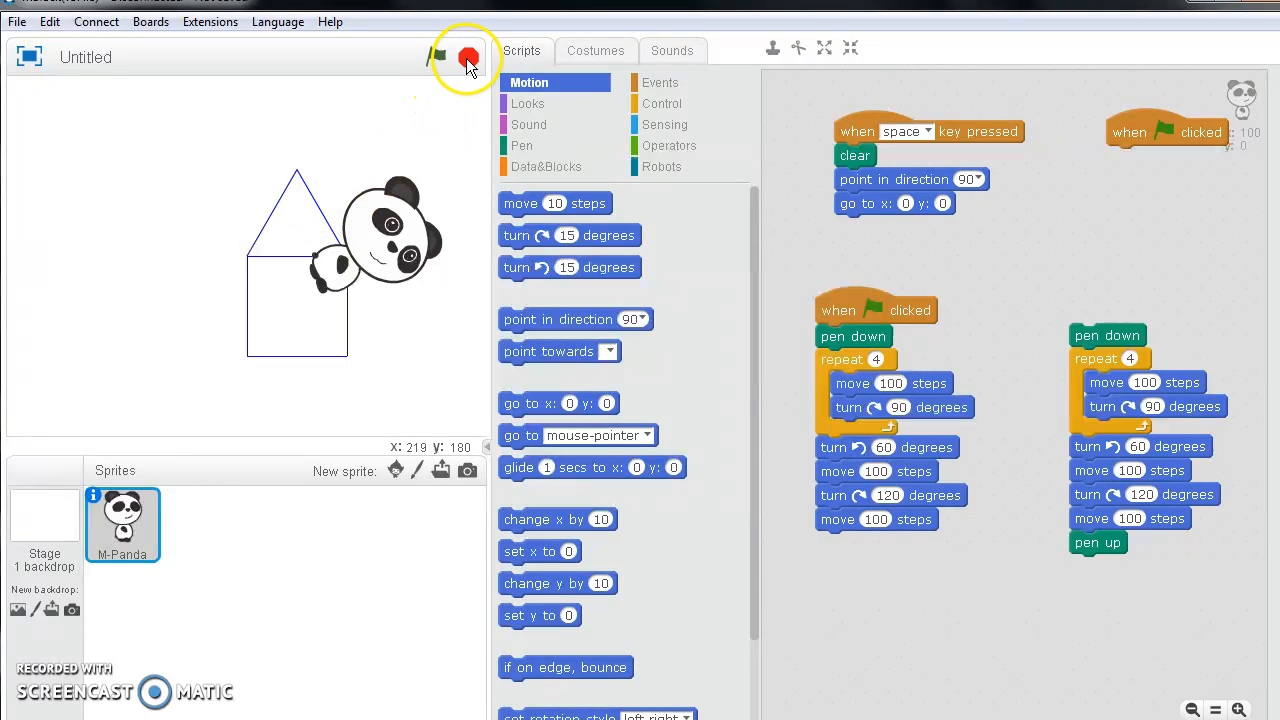